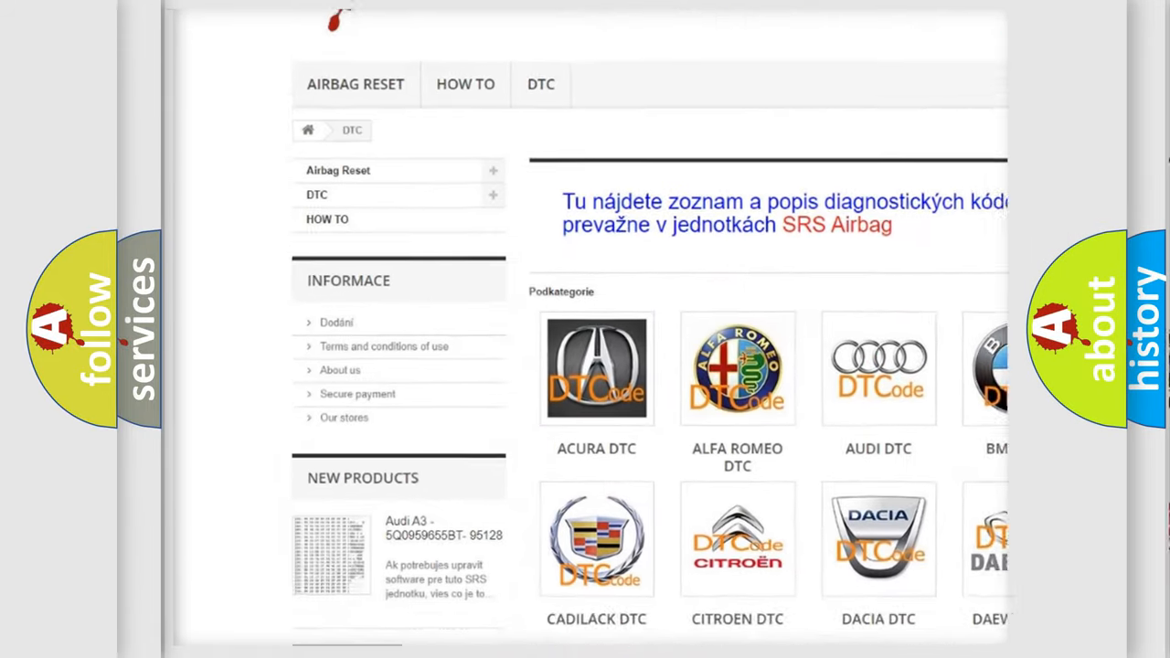
Scroll the DTC category page down until the Chevrolet DTC tile appears in the brand grid.
scroll("down", 3)
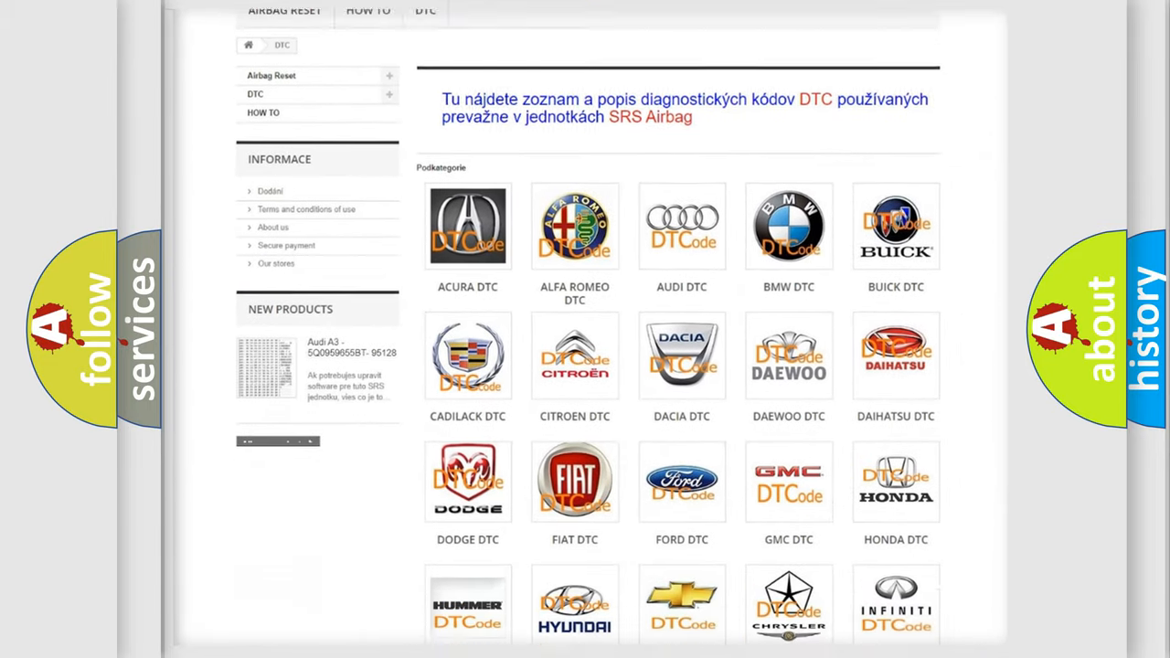
scroll("down", 3)
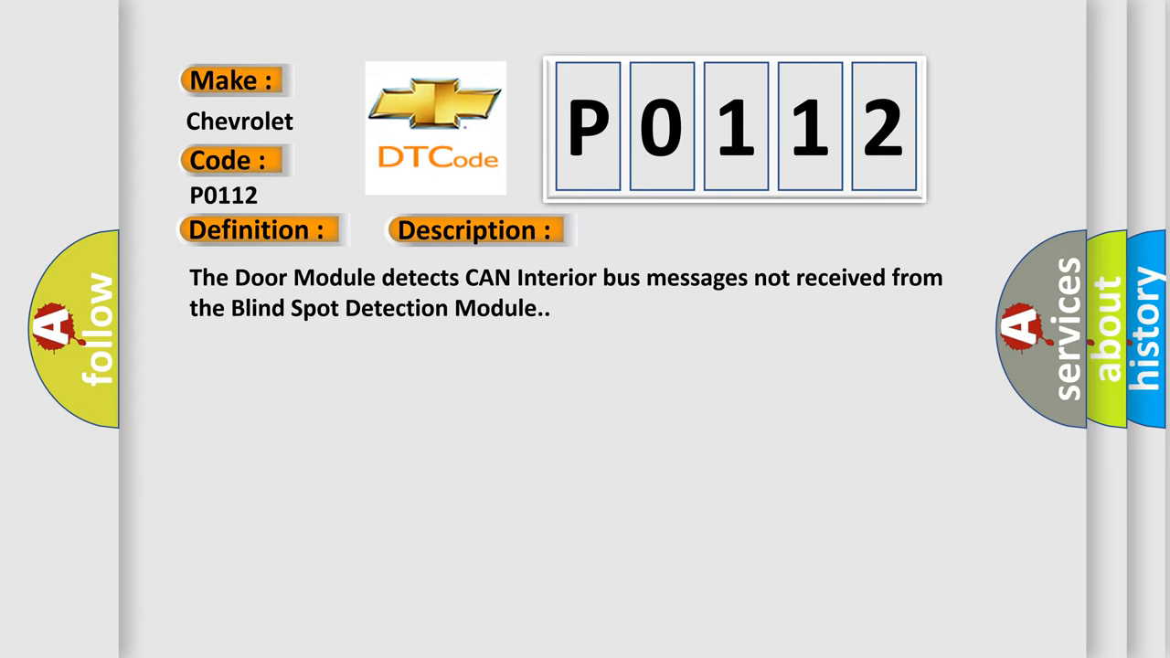
Advance the Chevrolet P0112 slide to the Cause section listing CAN bus and module power/ground faults.
left_click(673, 230)
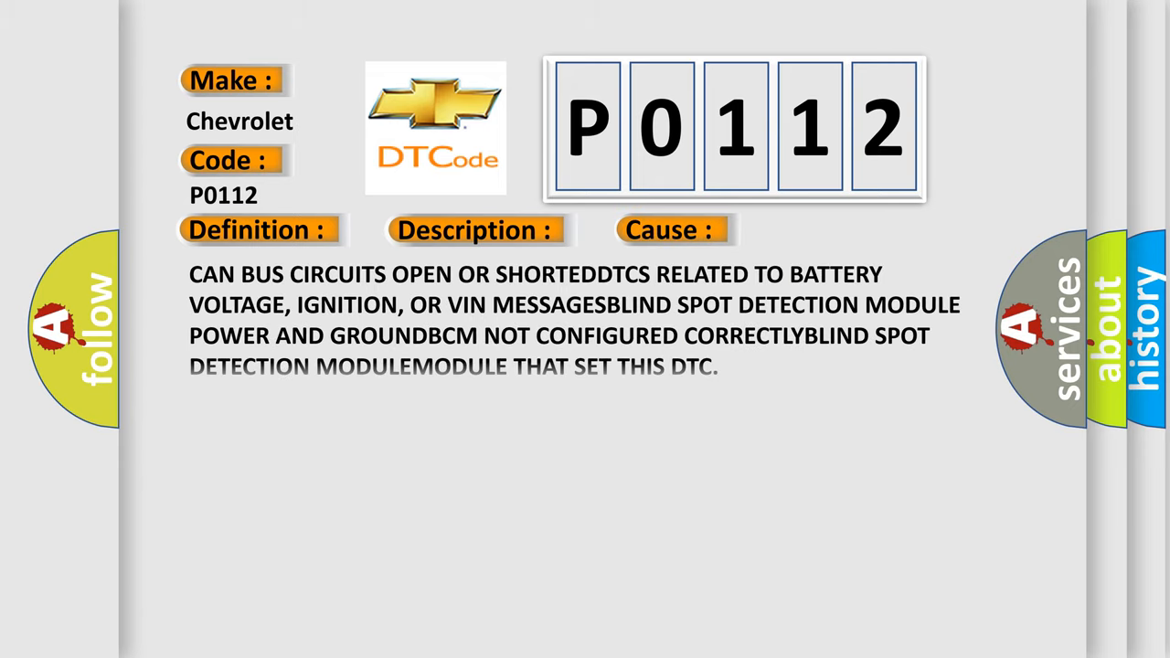